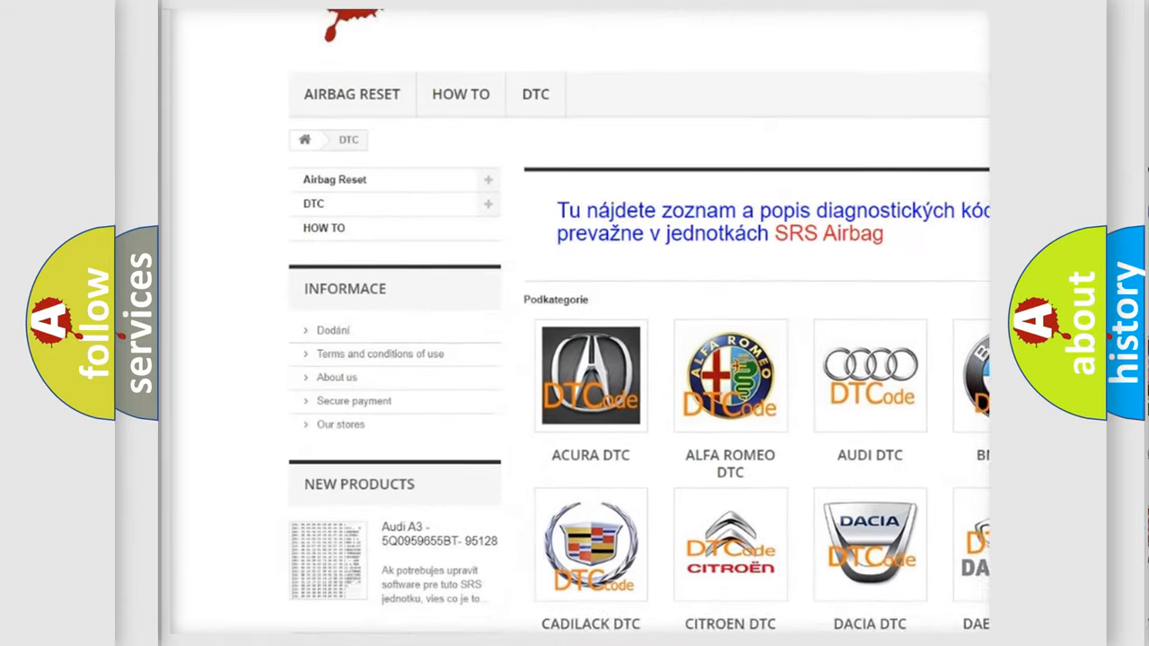
{"action": "scroll", "scroll_direction": "down", "scroll_amount": 3}
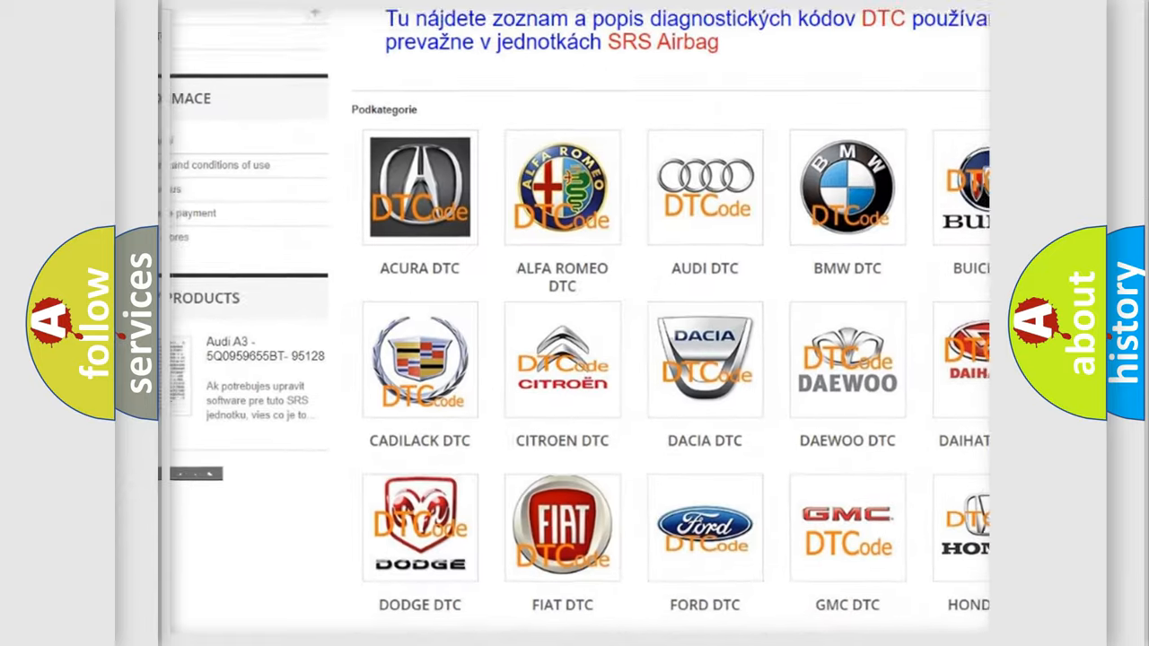